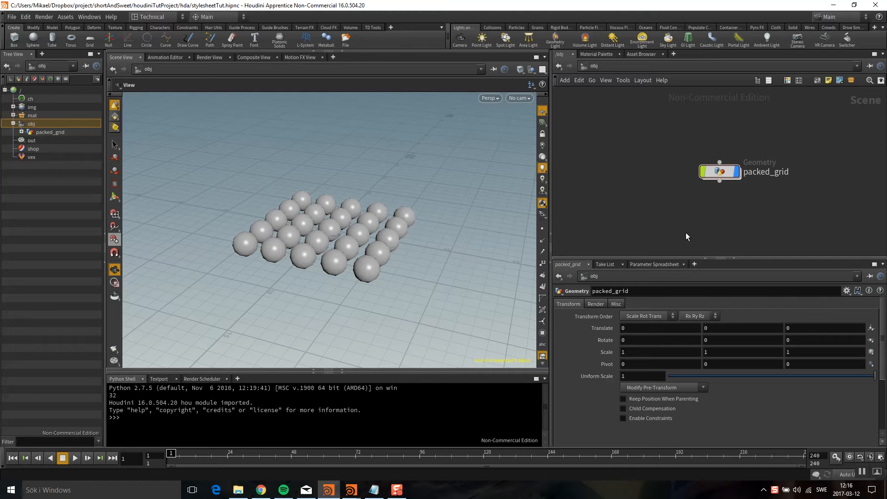
pyautogui.moveTo(656, 205)
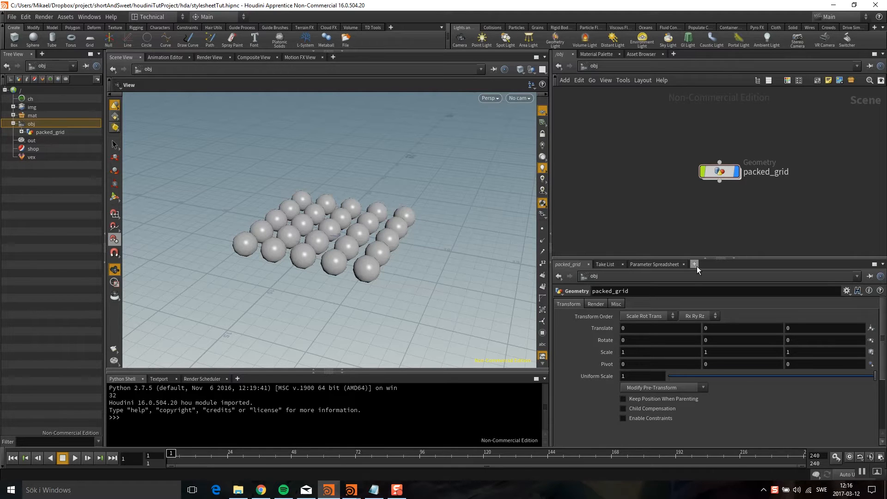
pyautogui.moveTo(719, 172)
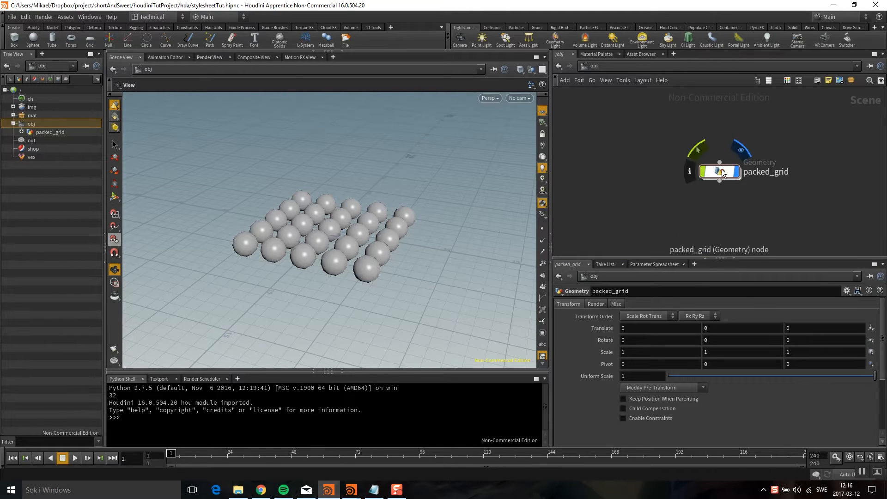
# Drag the packed_grid geometry node up and to the left in the Network view
pyautogui.moveTo(718, 172); pyautogui.dragTo(643, 138)
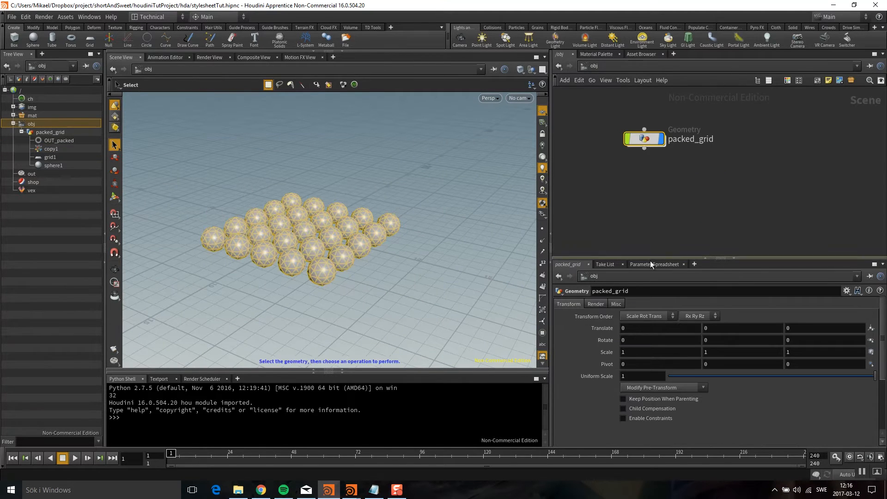
# Open a Data Tree pane on Material Style Sheets and add a style sheet parameter to packed_grid
pyautogui.click(693, 265)
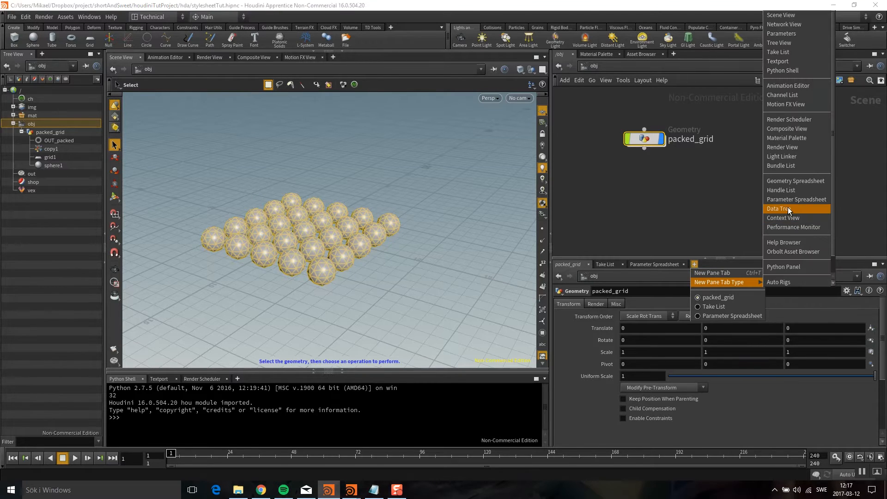
pyautogui.click(780, 209)
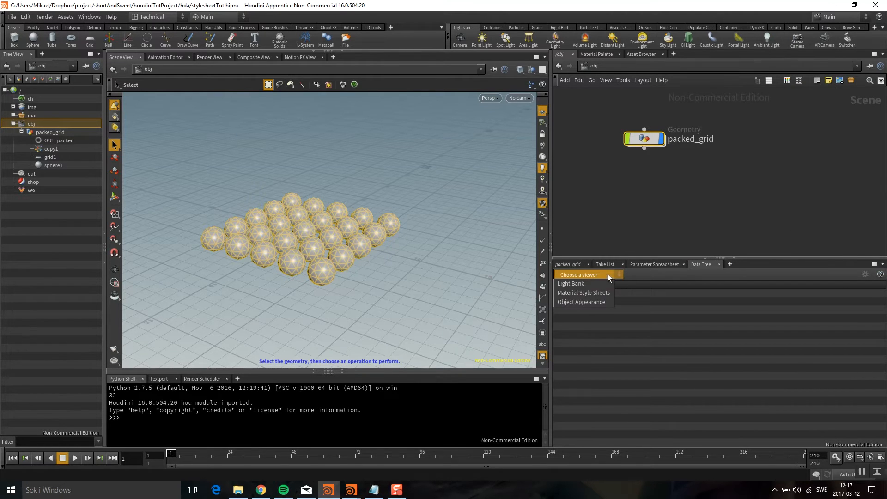
pyautogui.click(583, 293)
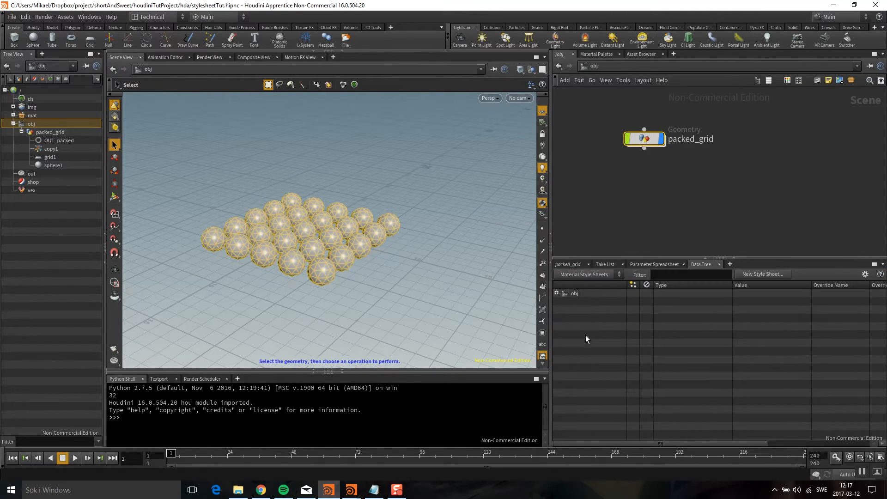
pyautogui.click(556, 293)
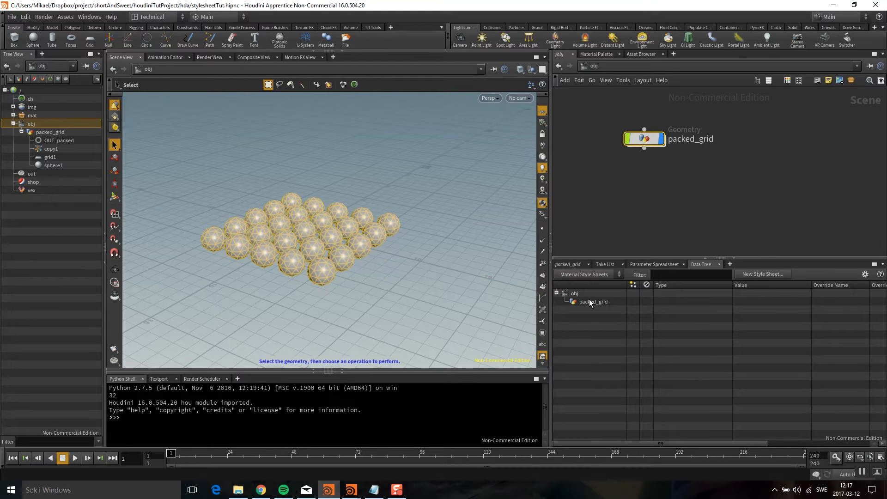
pyautogui.rightClick(592, 301)
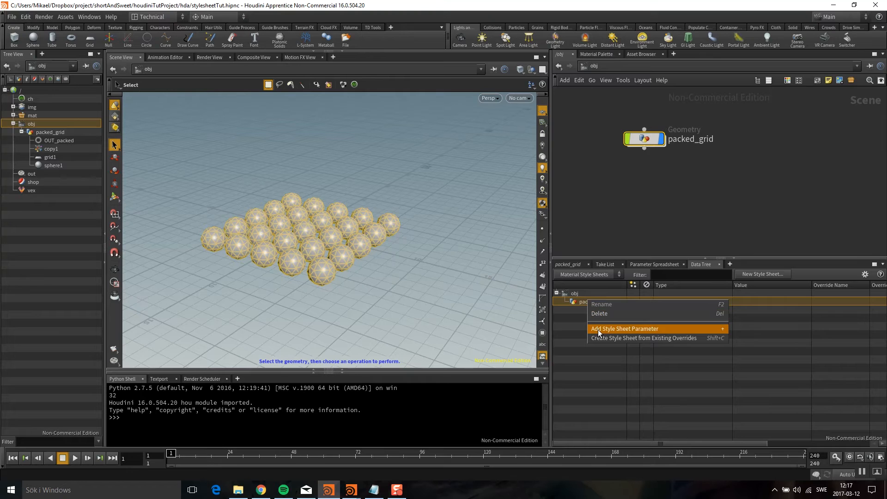
pyautogui.click(624, 329)
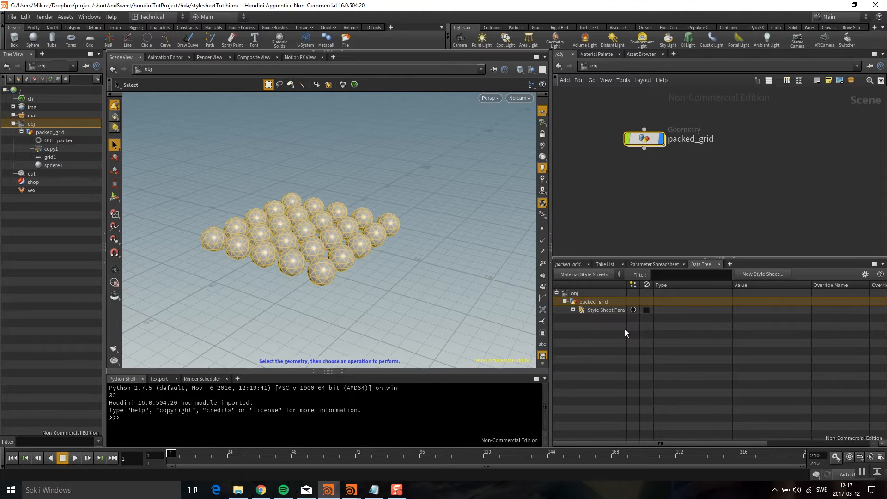
pyautogui.moveTo(644, 148)
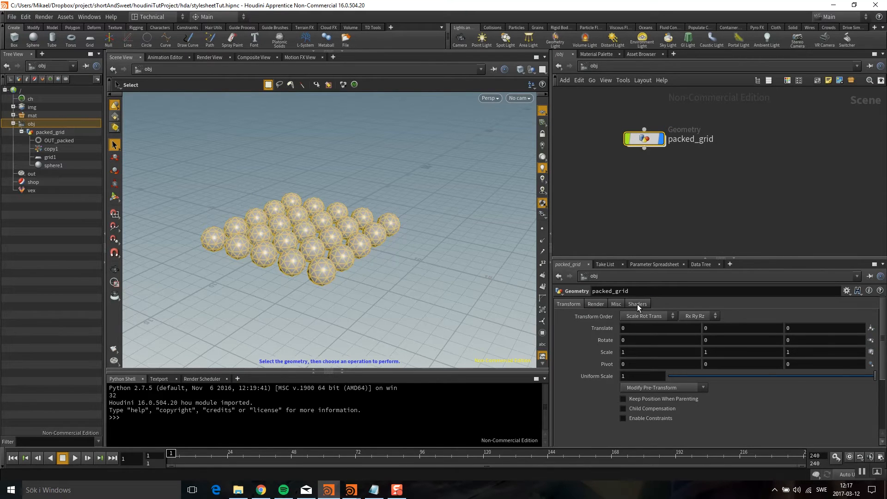
# Inspect packed_grid's style sheet parameter, then return to the Material Style Sheets tree
pyautogui.click(637, 304)
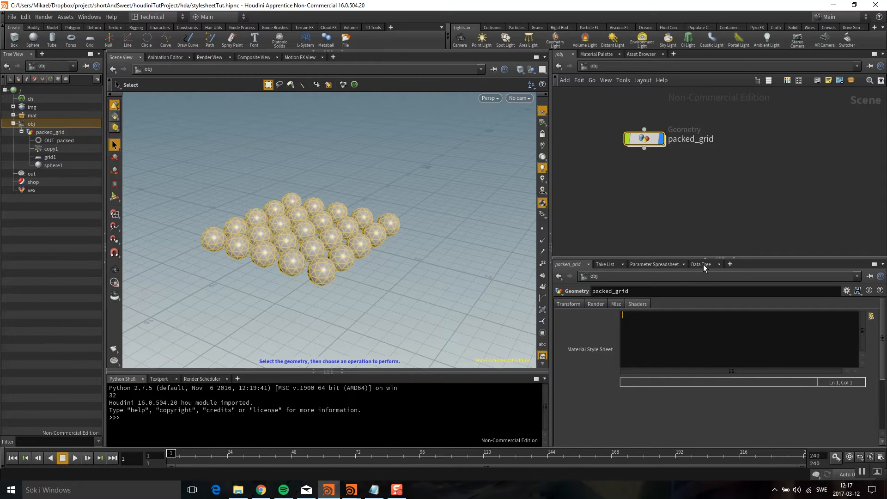
pyautogui.click(700, 265)
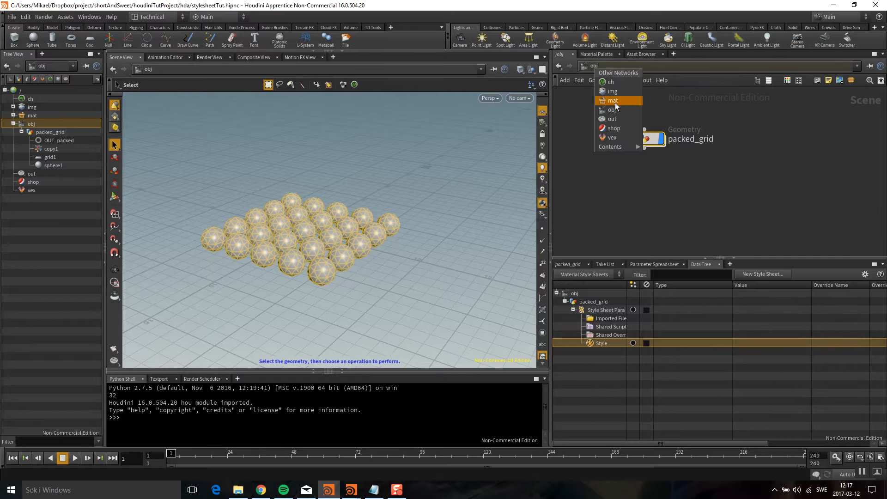
pyautogui.click(613, 100)
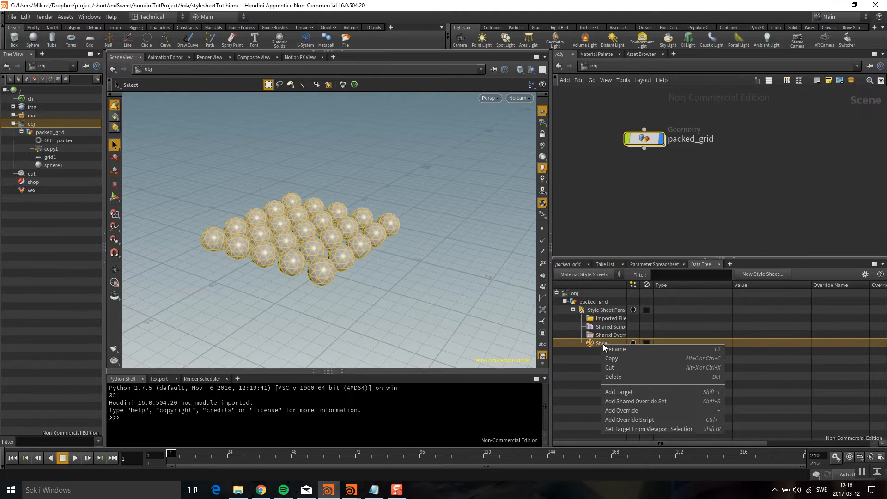
# Rename the style to red, add a Primitive target, and select the OUT_packed node
pyautogui.click(614, 349)
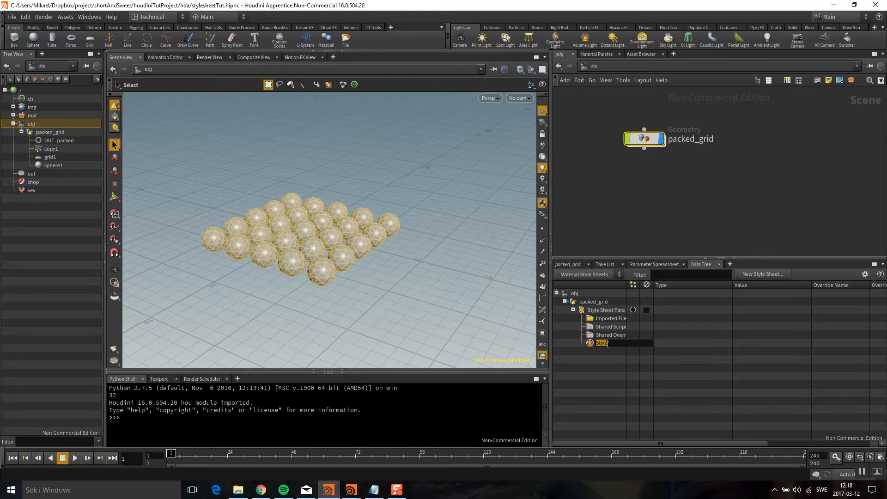
pyautogui.rightClick(602, 343)
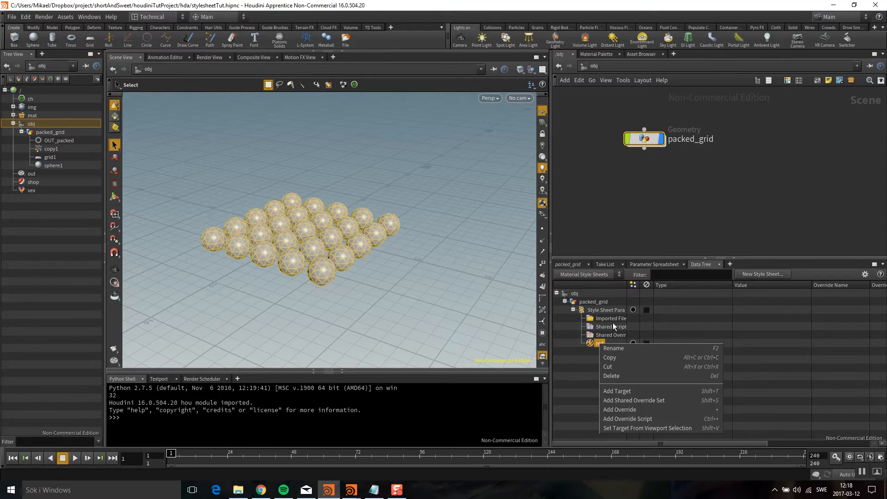
pyautogui.click(617, 390)
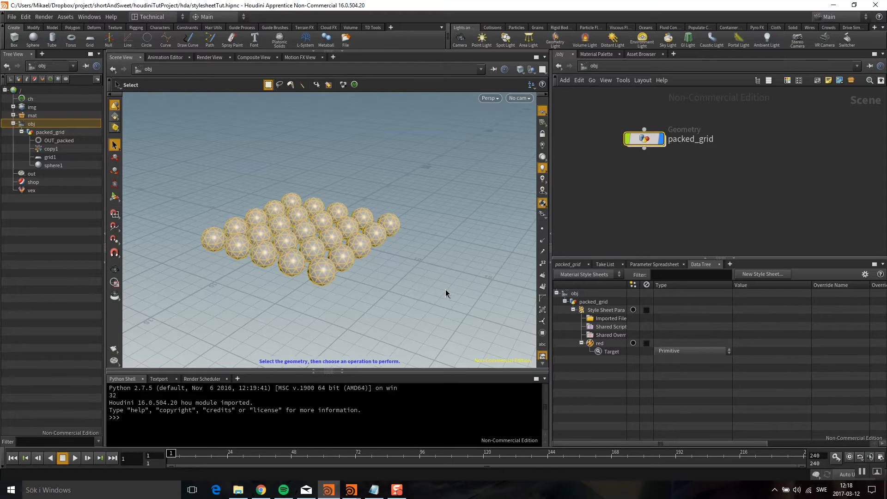
pyautogui.moveTo(683, 353)
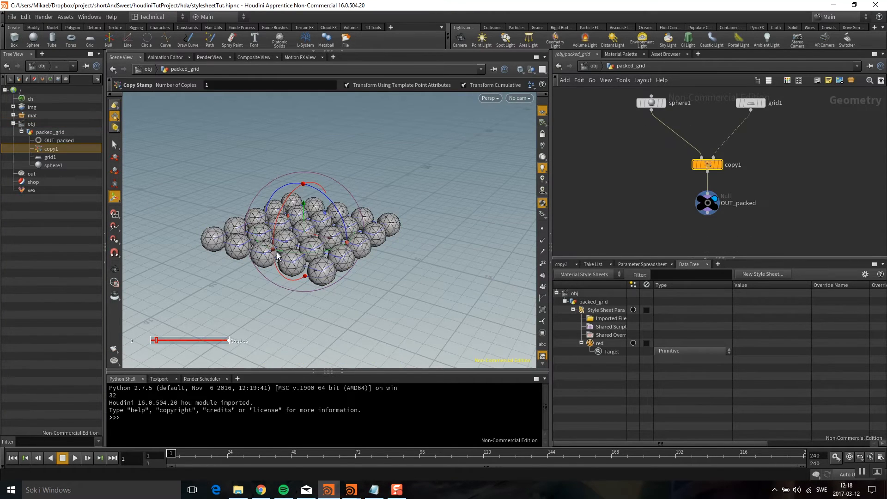
pyautogui.click(262, 250)
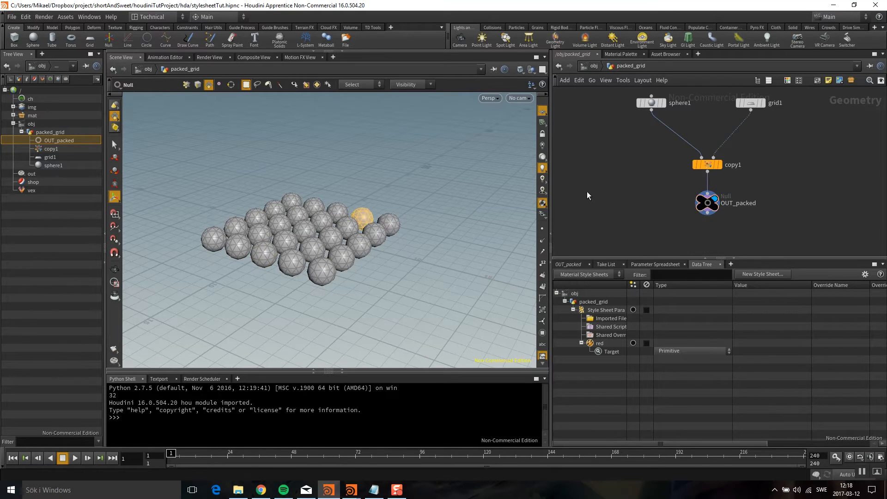
pyautogui.click(322, 271)
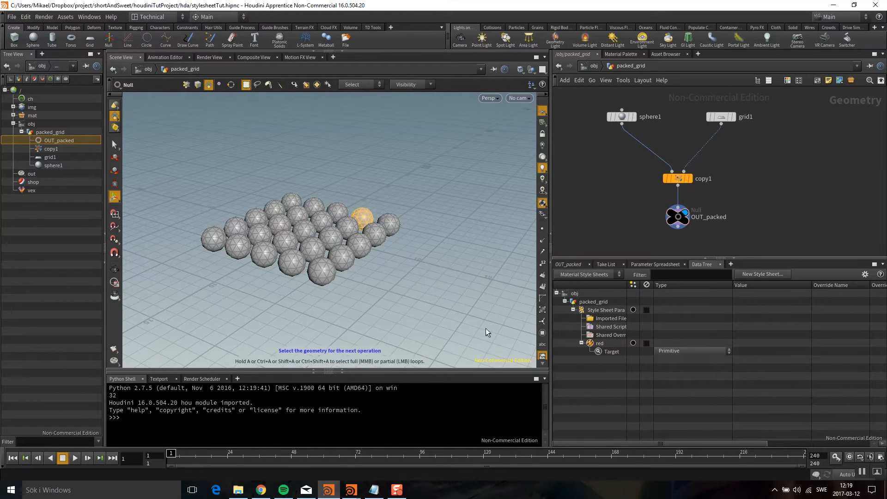
# Give the red style a Set Material override with the red material and preview the render
pyautogui.rightClick(599, 342)
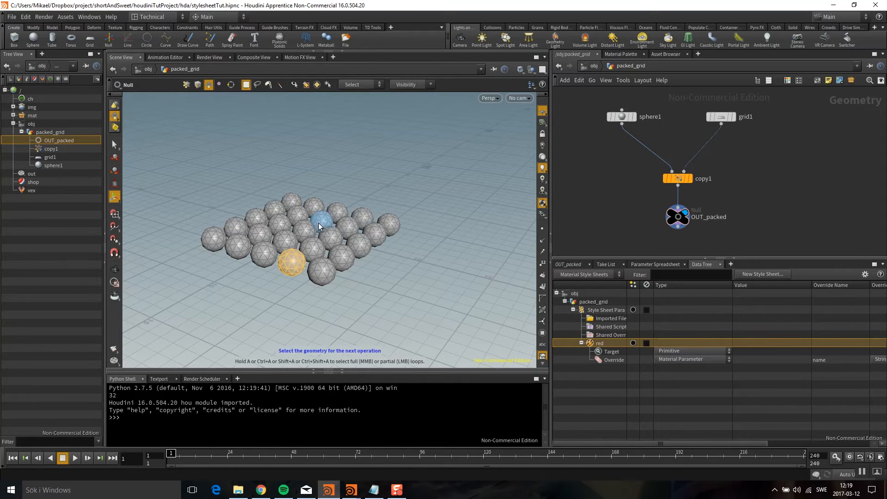
pyautogui.click(678, 359)
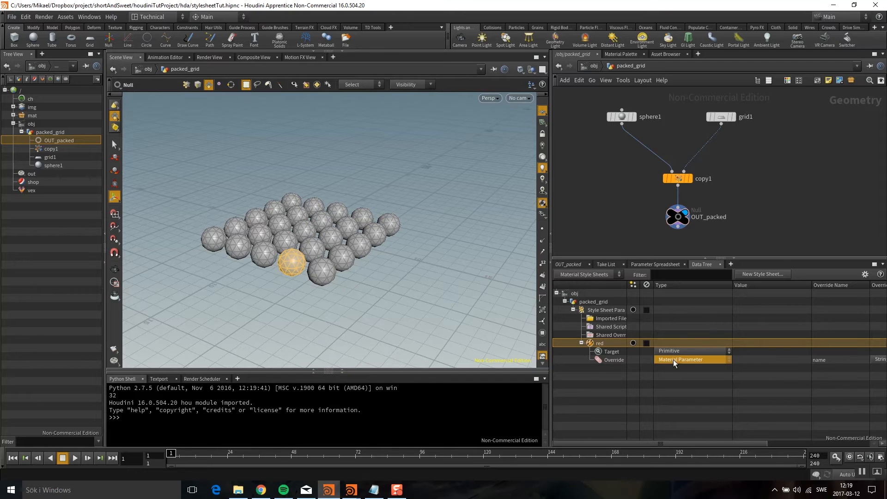
pyautogui.click(690, 359)
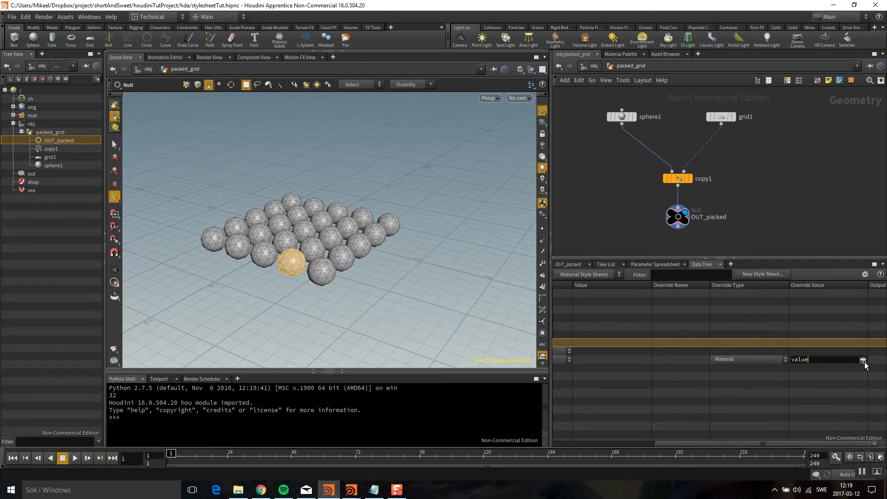
pyautogui.click(863, 360)
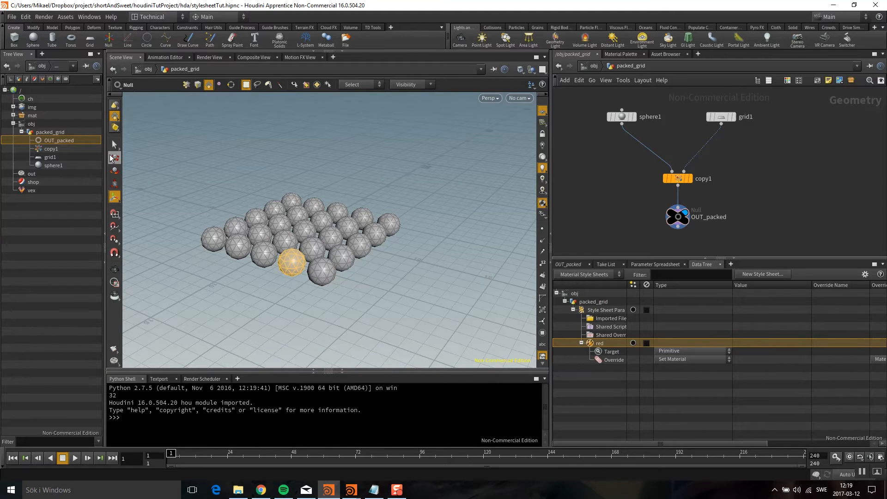
pyautogui.click(114, 144)
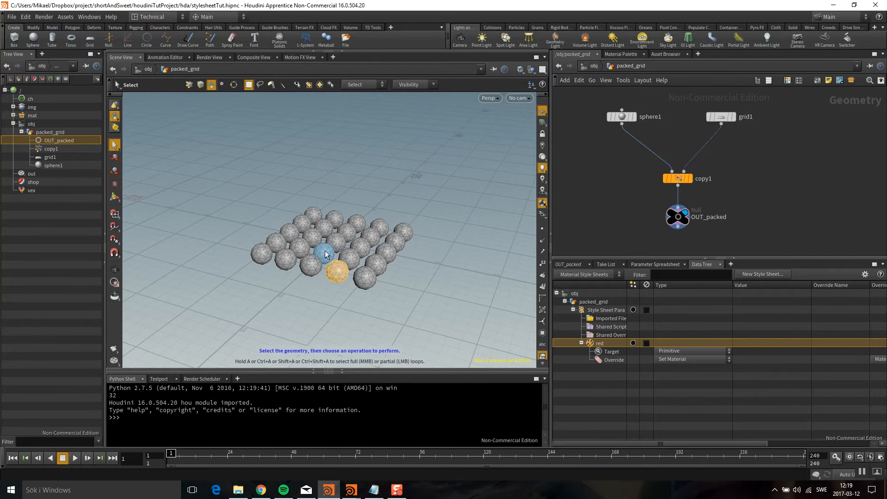
pyautogui.click(210, 57)
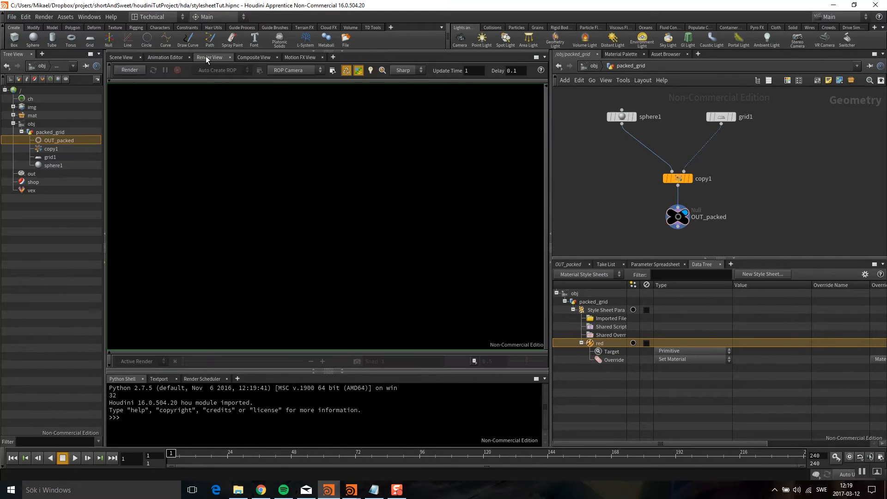
pyautogui.click(121, 57)
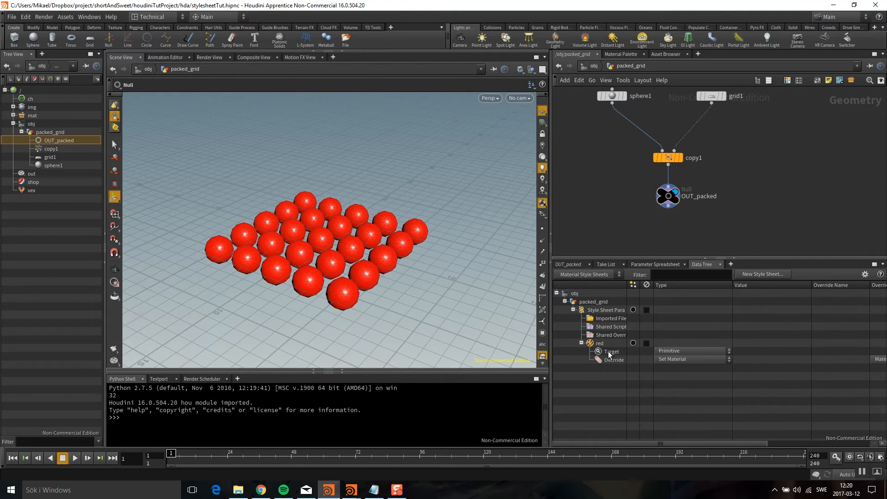
# Set the red style's target from four spheres selected in the viewport
pyautogui.rightClick(611, 351)
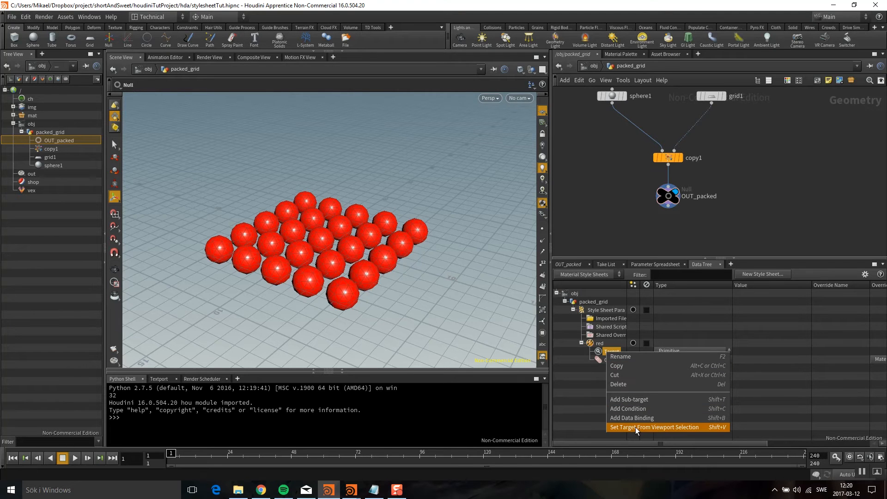
pyautogui.click(653, 427)
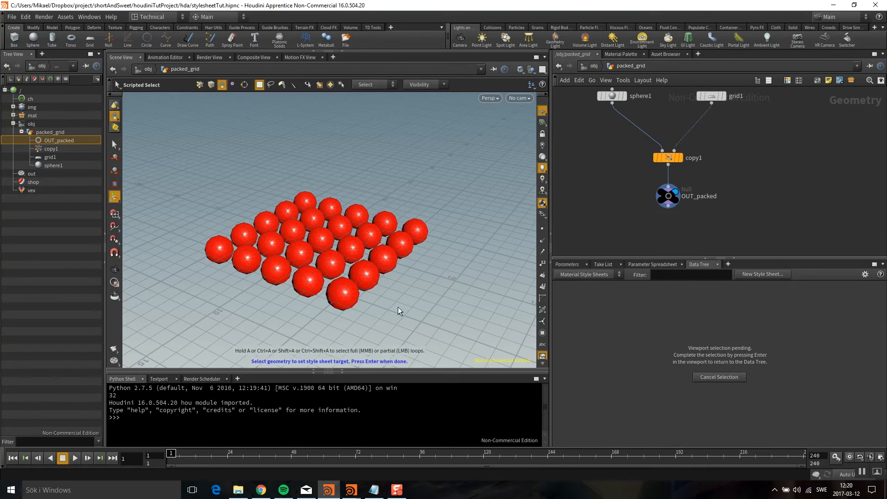
pyautogui.click(299, 257)
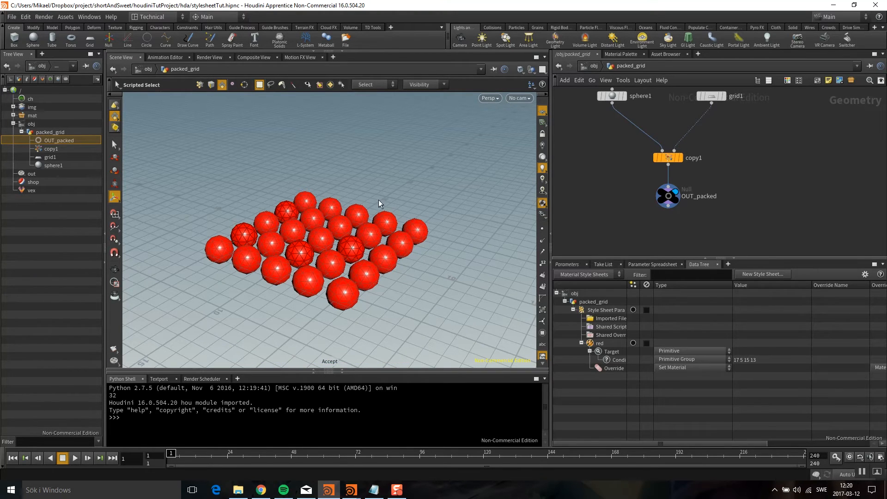
pyautogui.moveTo(588, 365)
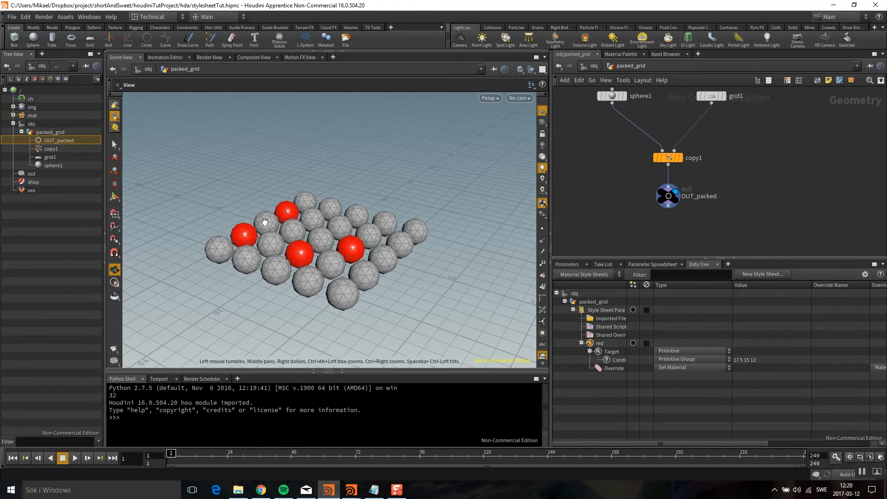
pyautogui.moveTo(306, 255)
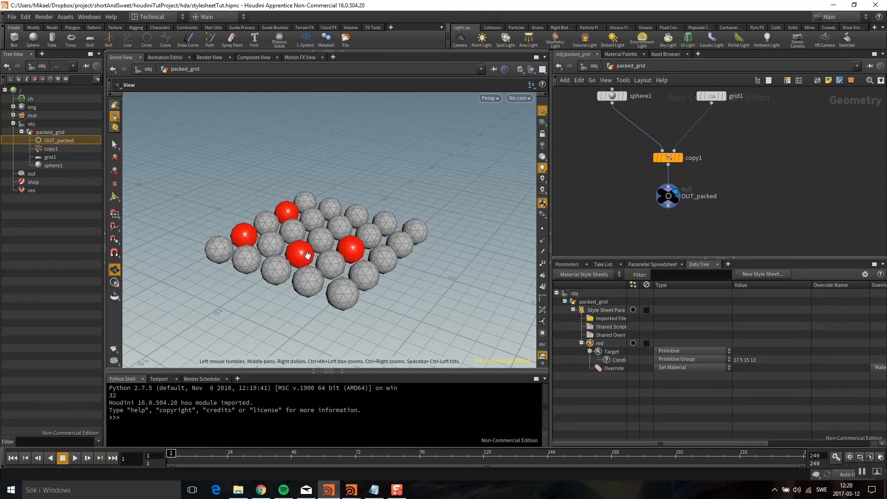
# Add a new style to the style sheet and name it green
pyautogui.rightClick(605, 310)
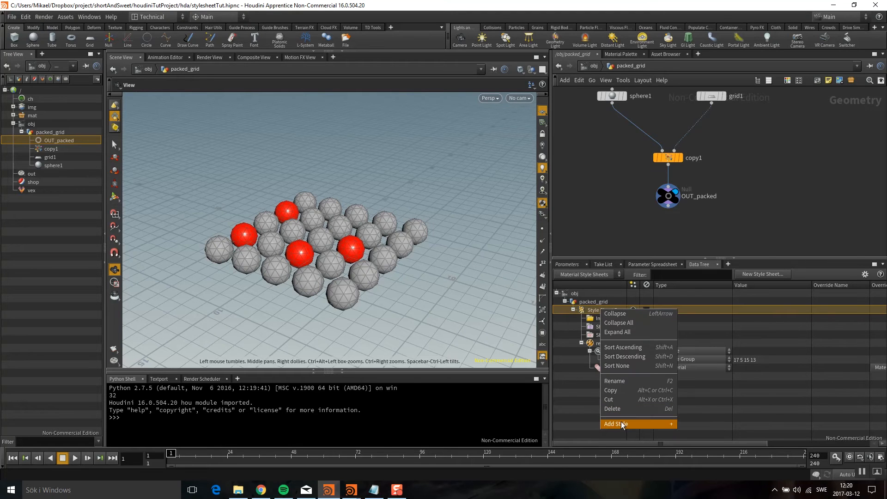
pyautogui.click(615, 424)
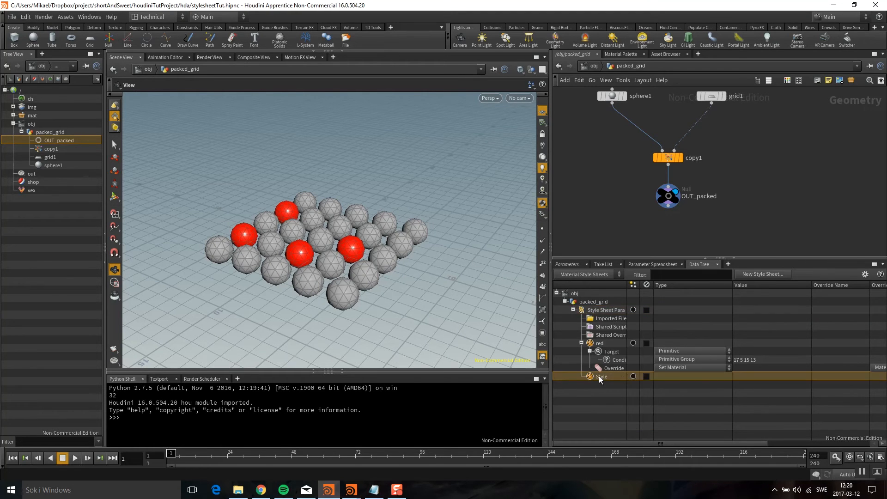
pyautogui.click(601, 376)
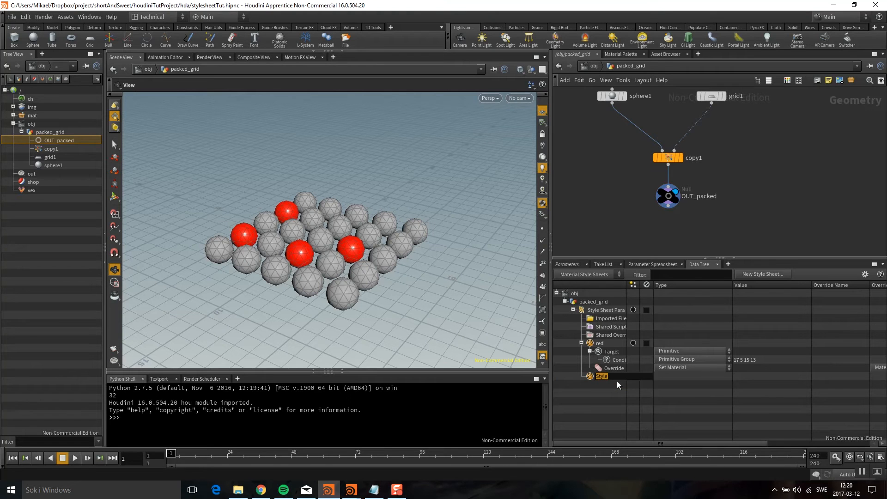
pyautogui.click(602, 376)
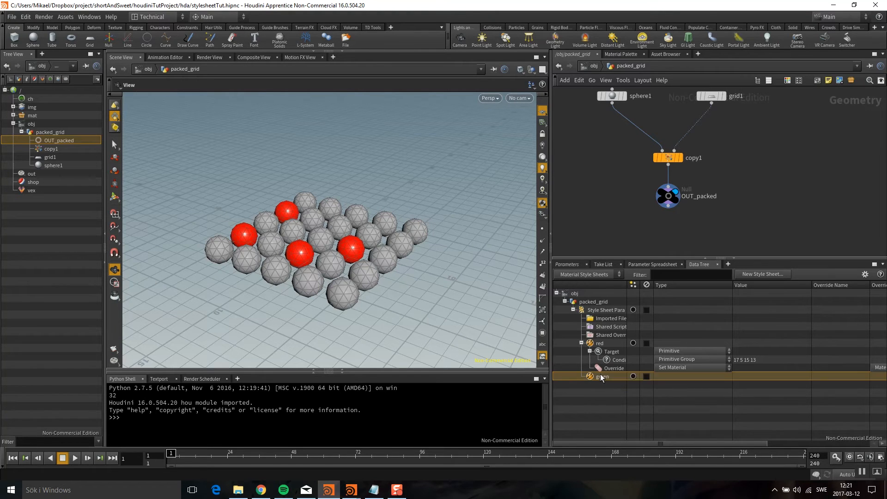
# Give the green style a target and order it above red
pyautogui.rightClick(601, 376)
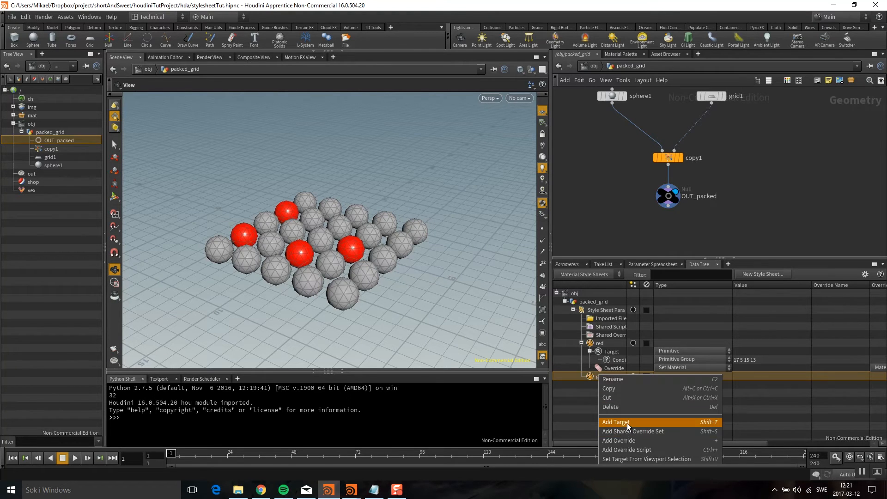
pyautogui.click(616, 421)
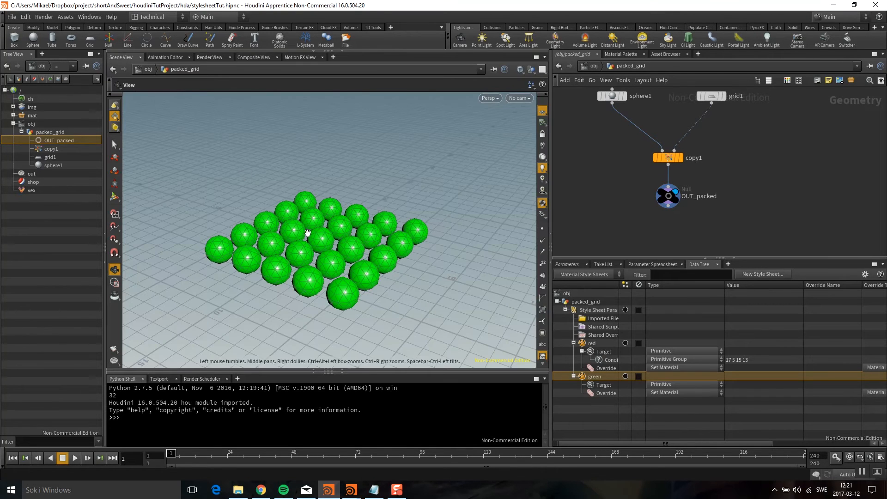
pyautogui.moveTo(580, 349)
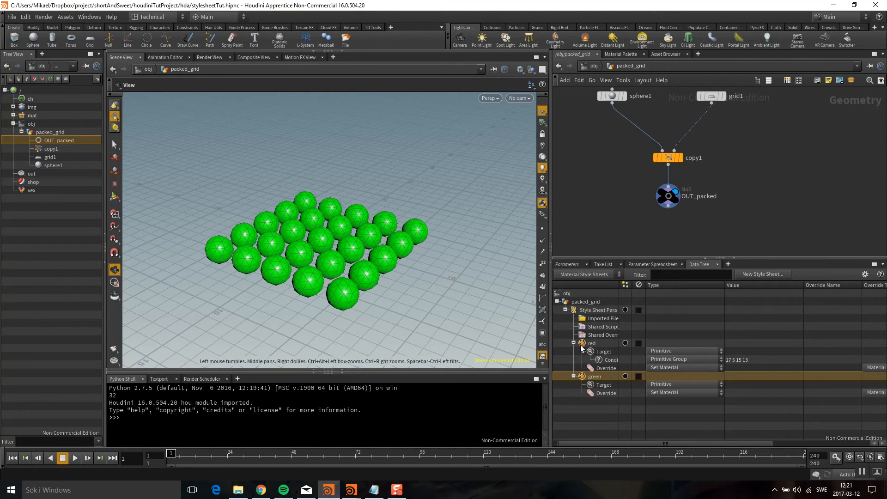
pyautogui.moveTo(582, 356)
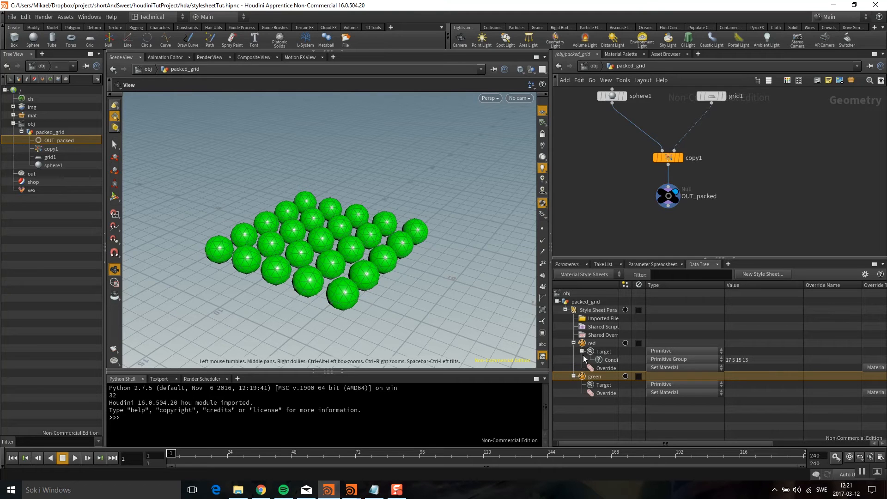
pyautogui.moveTo(592, 345)
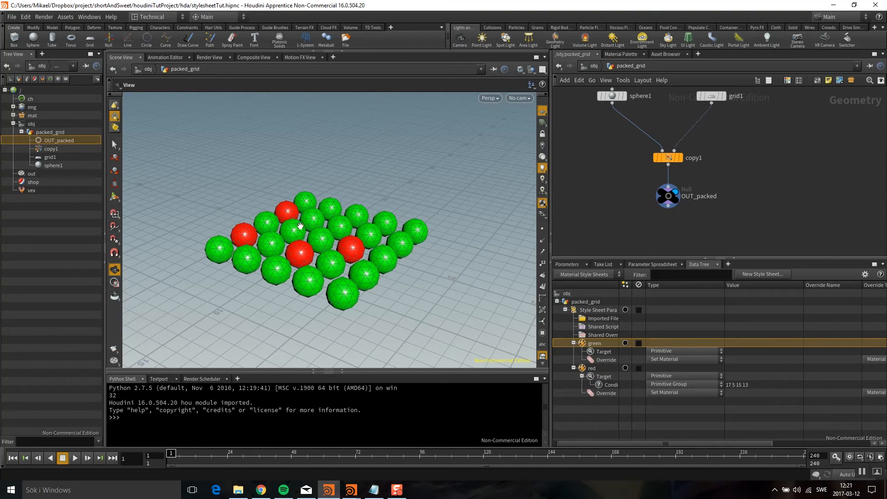
pyautogui.click(591, 368)
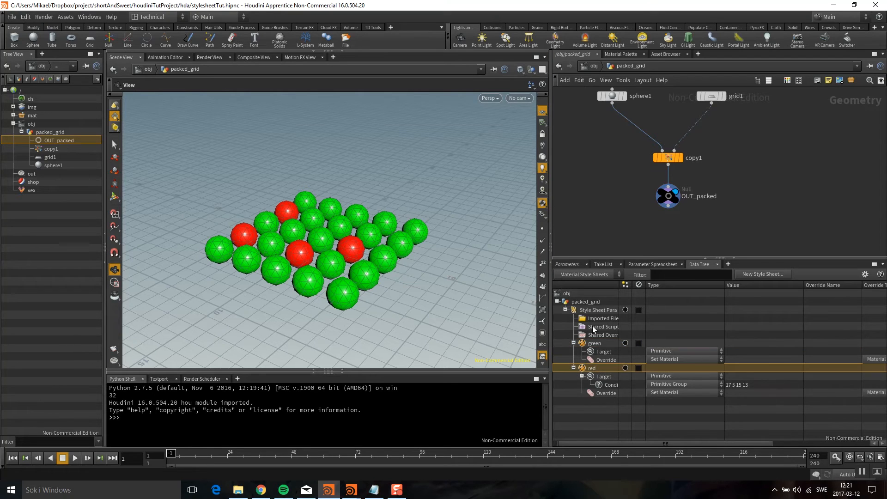
# Add a third style with a Primitive target and a blue material override
pyautogui.click(594, 343)
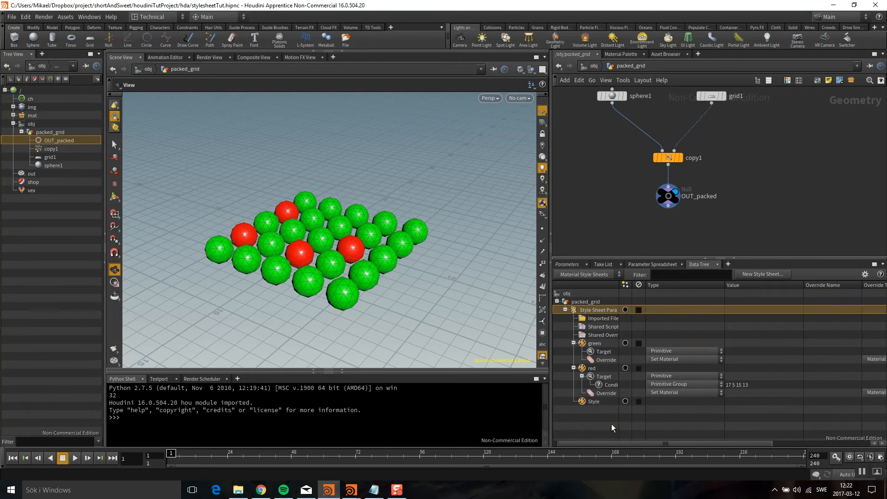
pyautogui.rightClick(594, 402)
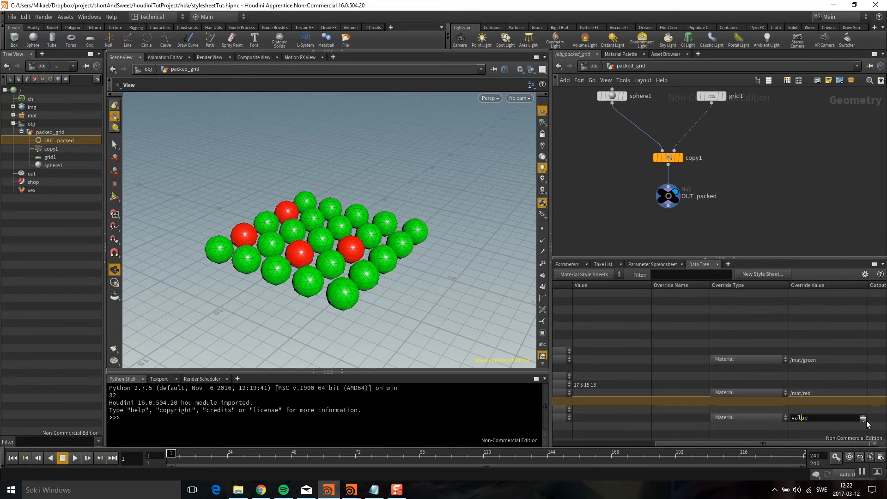
pyautogui.click(862, 417)
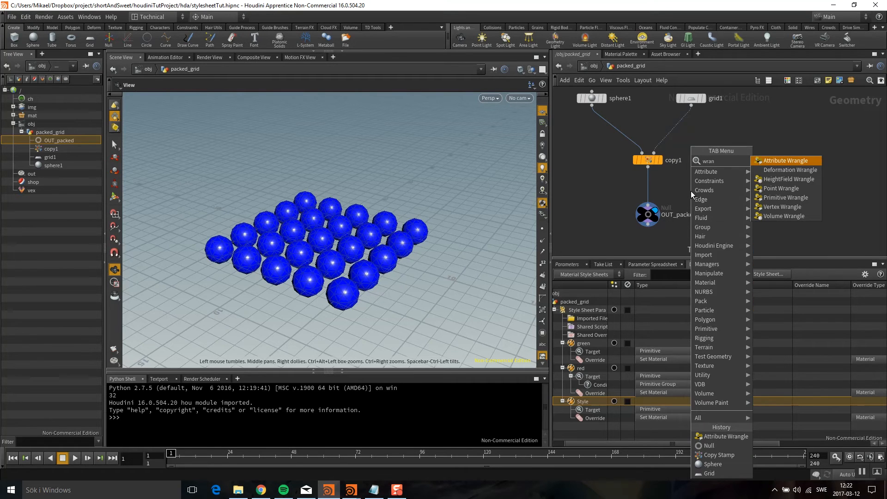
pyautogui.click(784, 160)
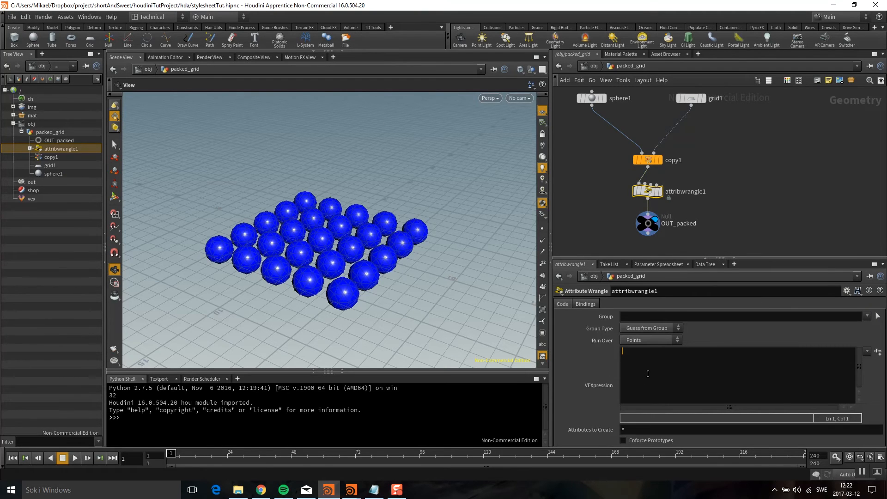
pyautogui.write('i@chooseCol=')
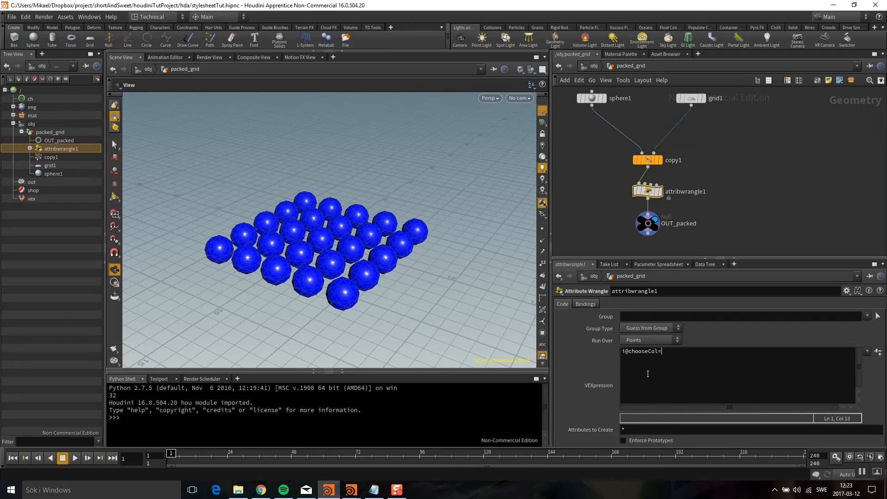
pyautogui.write('rand(')
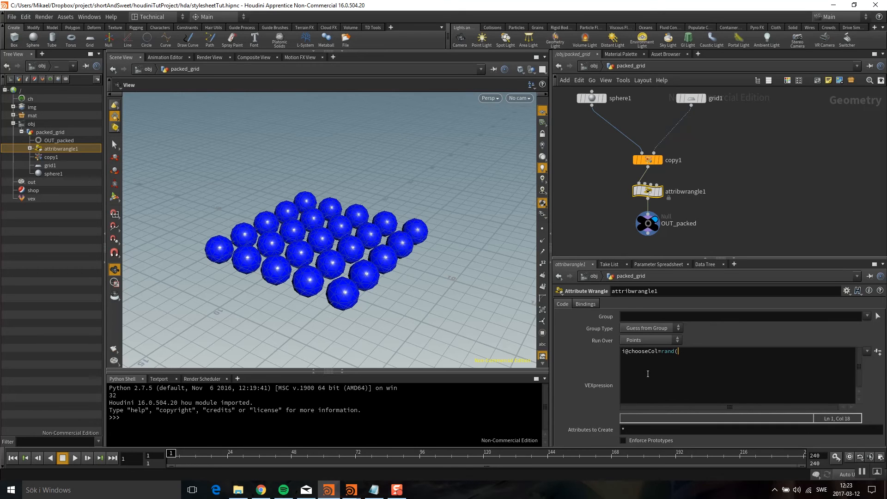
pyautogui.write('@ptnu')
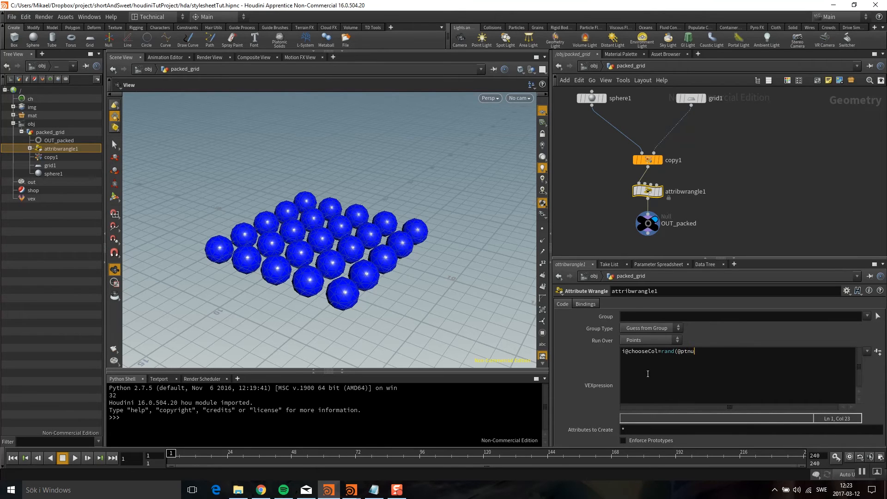
pyautogui.write('m)')
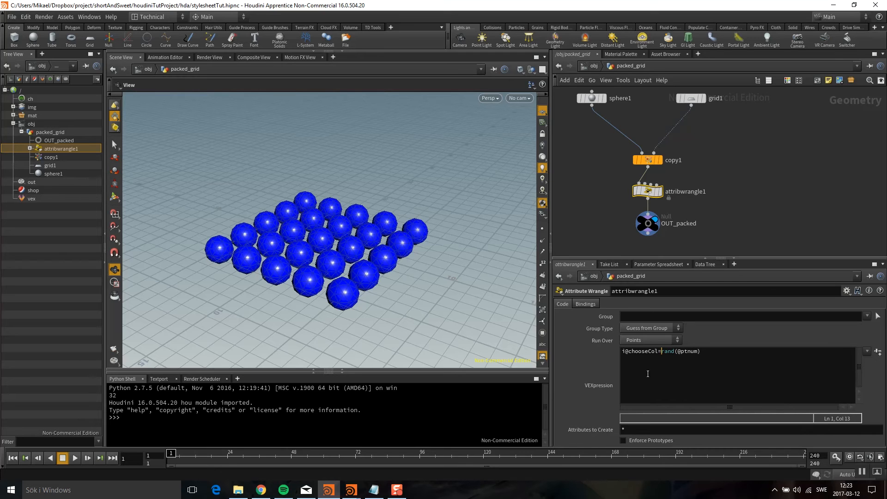
pyautogui.write('fit01(')
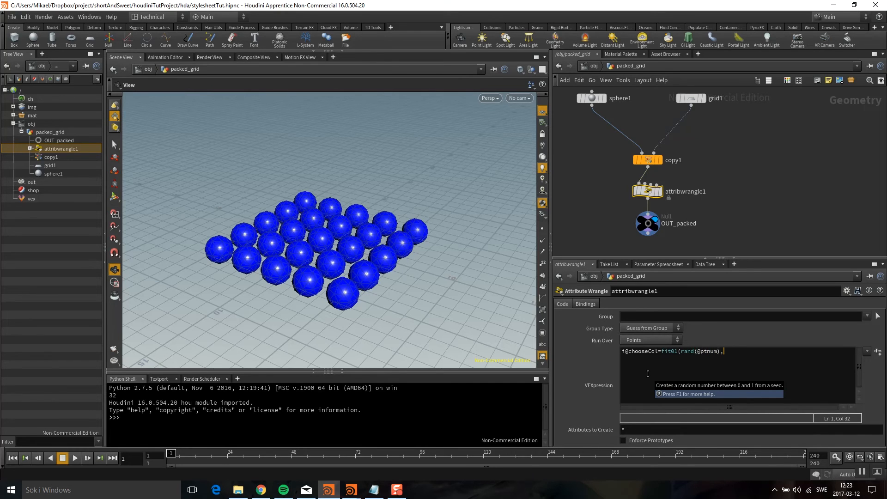
pyautogui.write('0')
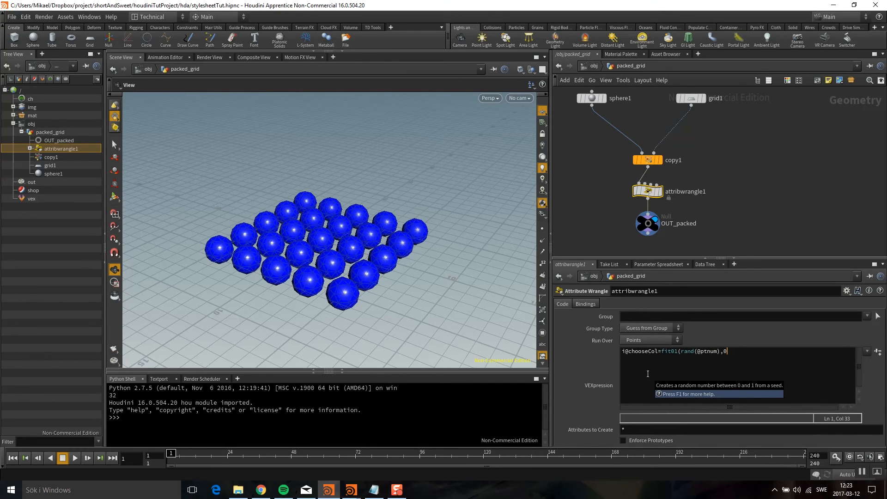
pyautogui.write('3)')
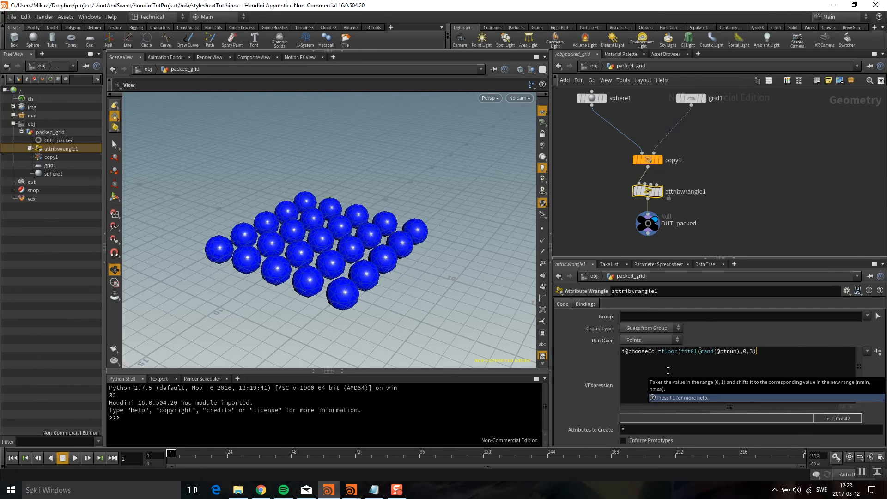
pyautogui.write(');')
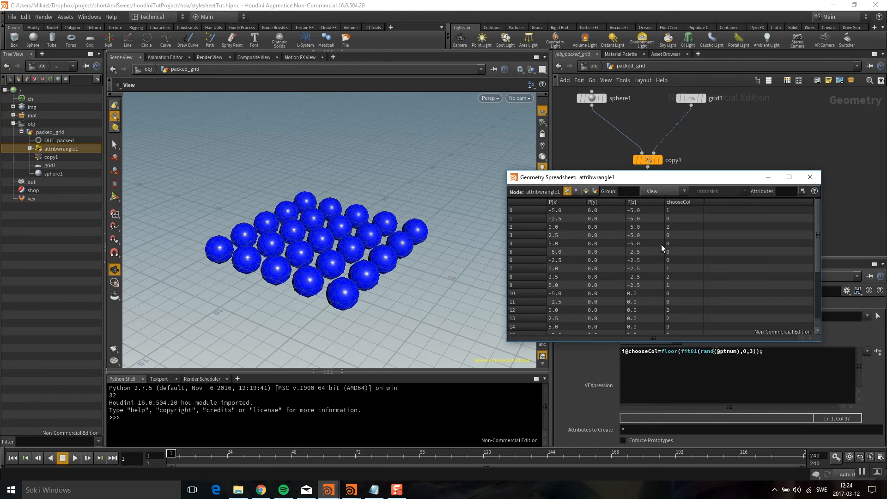
# Check the point spreadsheet and set the wrangle's Run Over to Primitives
pyautogui.scroll(-3)
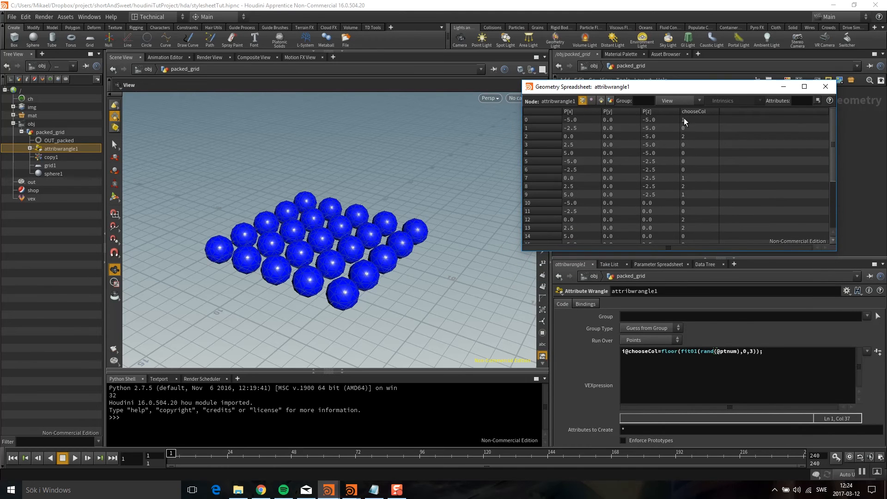
pyautogui.click(824, 87)
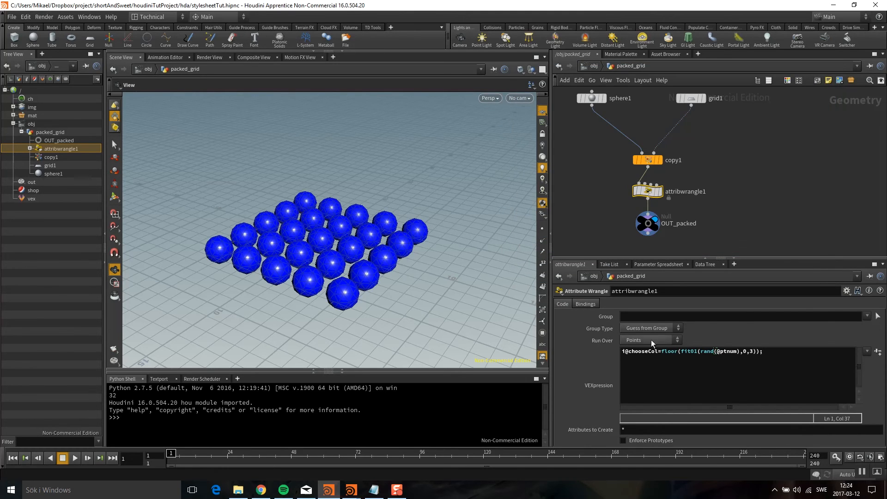
pyautogui.click(650, 340)
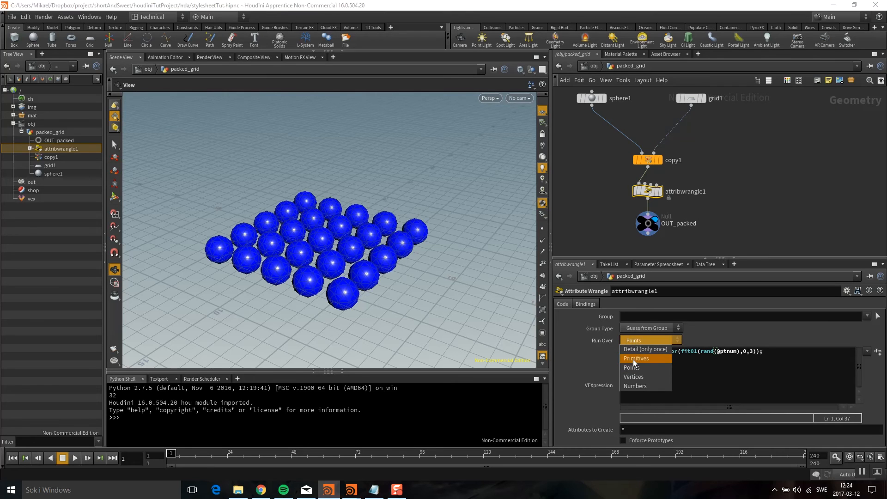
# Verify per-primitive chooseCol values in the spreadsheet, then show the Material Style Sheets tree
pyautogui.rightClick(647, 190)
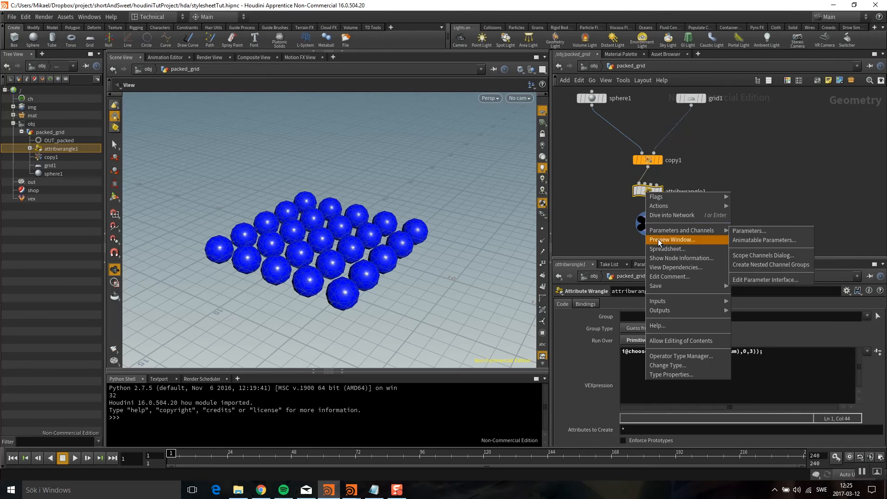
pyautogui.click(666, 249)
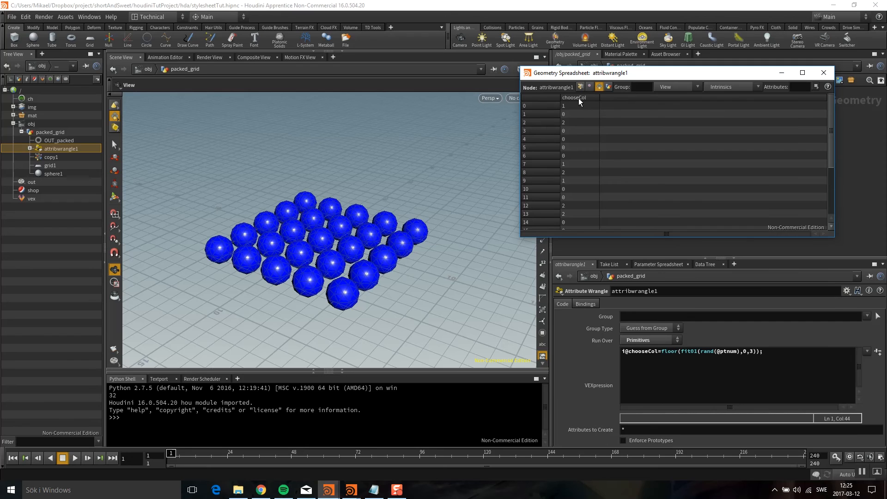
pyautogui.scroll(-3)
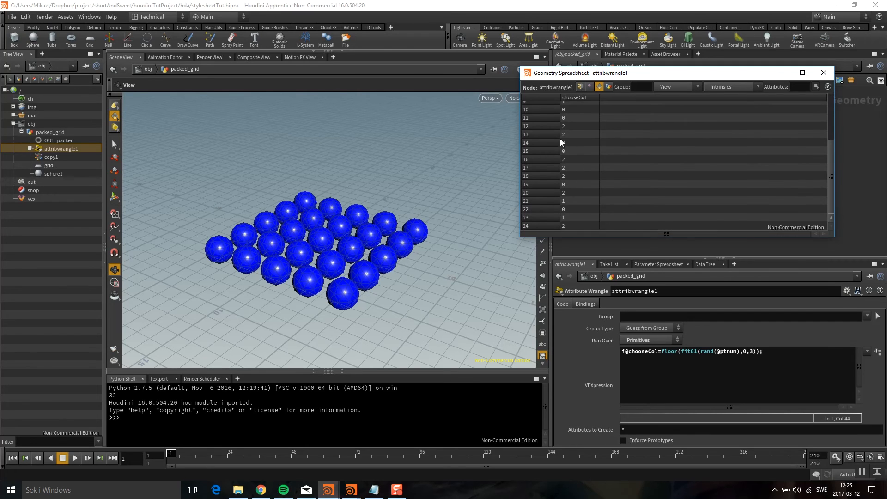
pyautogui.click(823, 73)
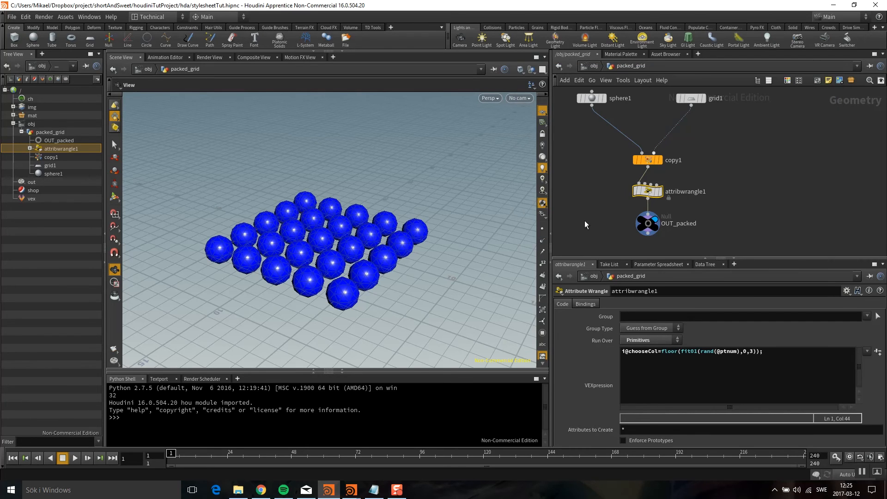
pyautogui.click(704, 264)
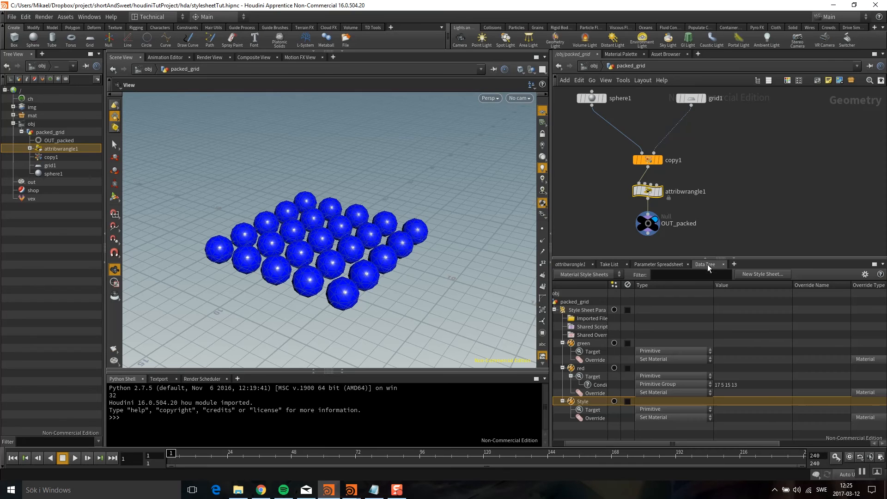
pyautogui.click(592, 350)
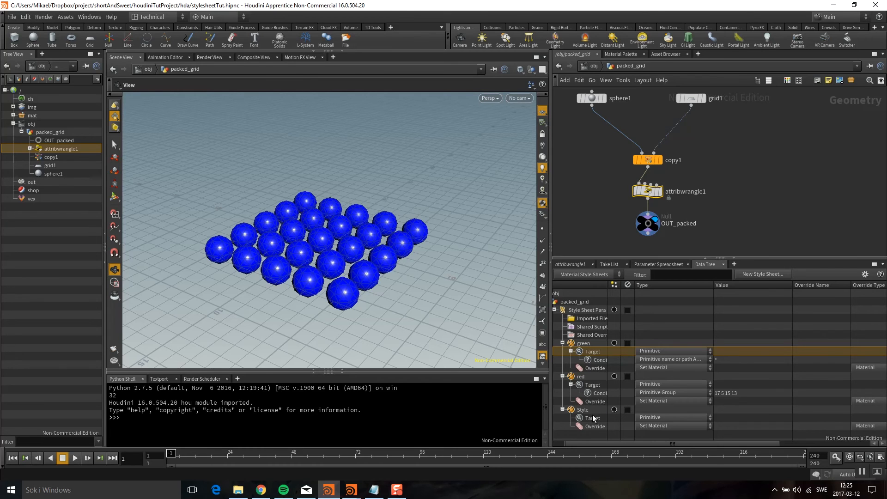
pyautogui.click(592, 418)
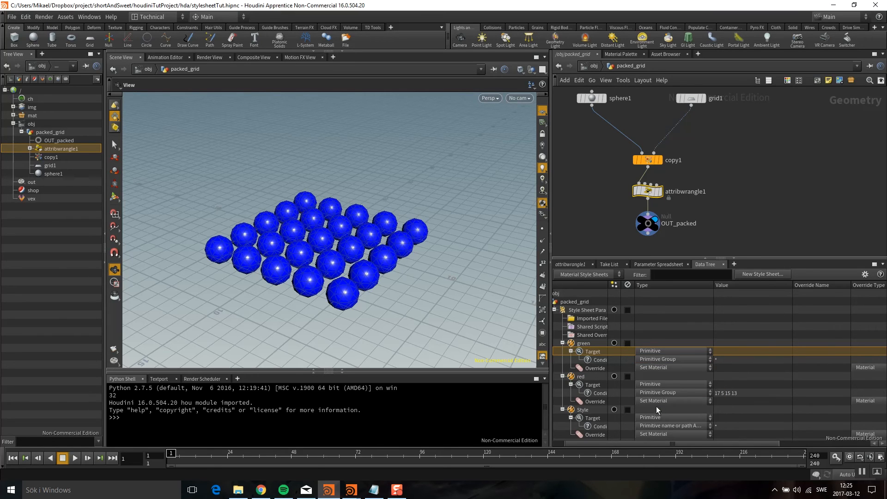
pyautogui.click(752, 360)
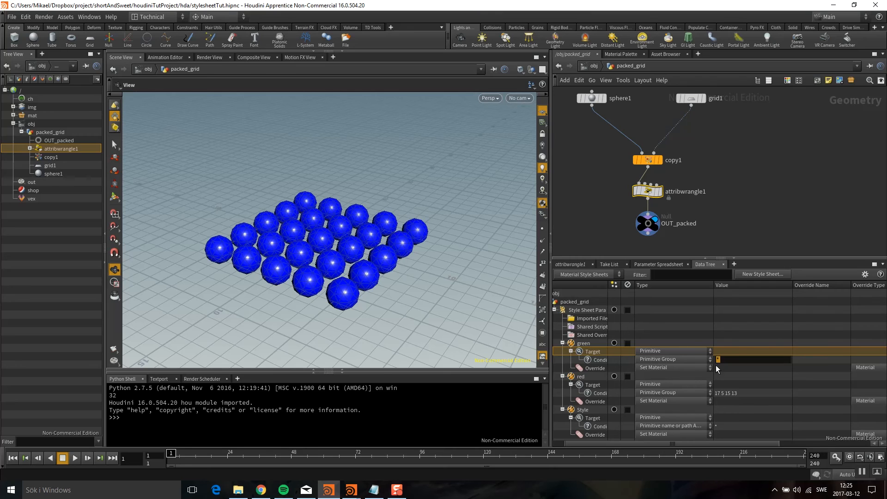
pyautogui.write('@')
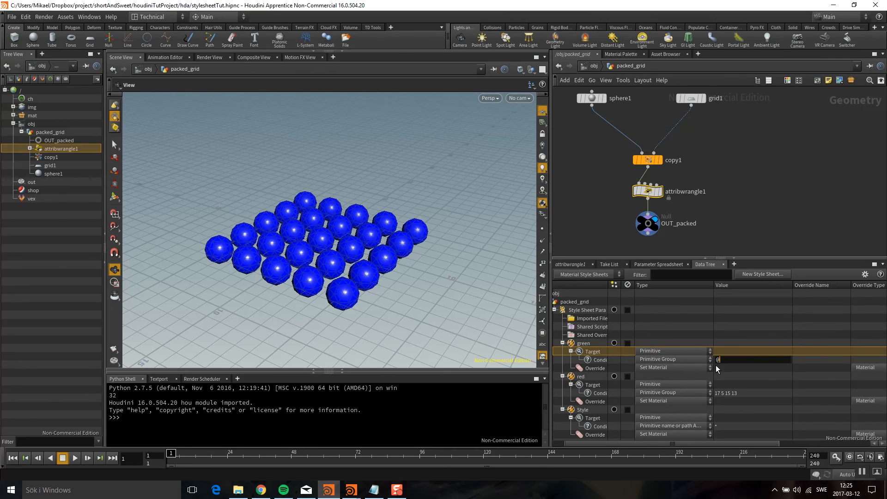
pyautogui.write('chooseCol==')
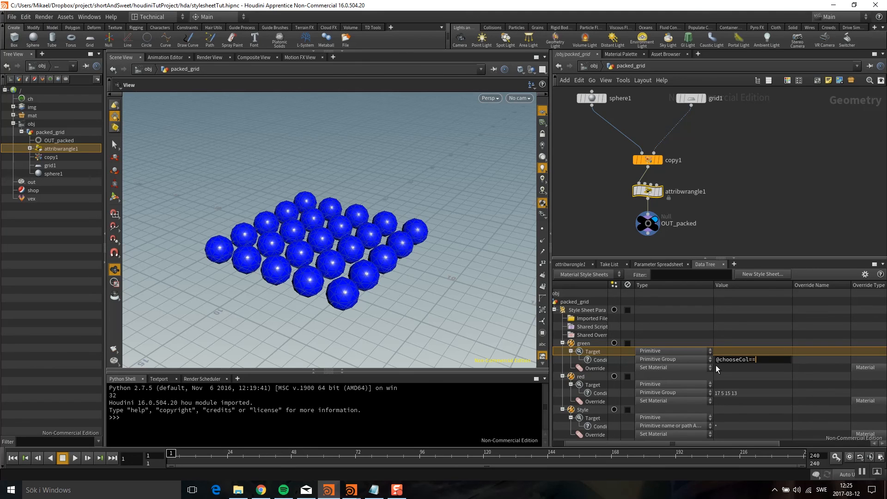
pyautogui.write('0')
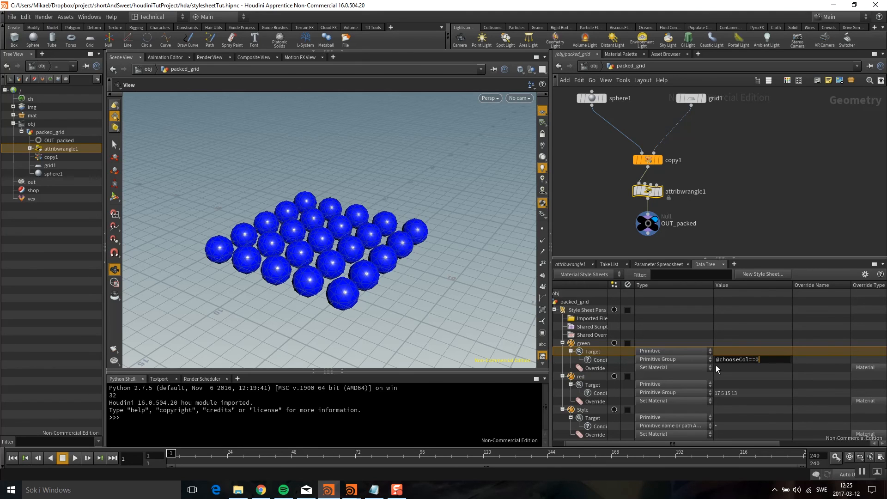
pyautogui.click(731, 392)
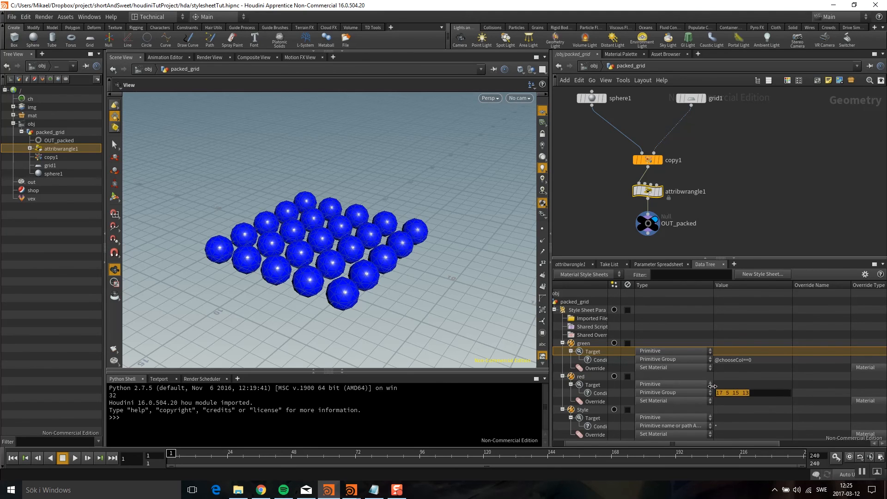
pyautogui.write('@chooseCol==1')
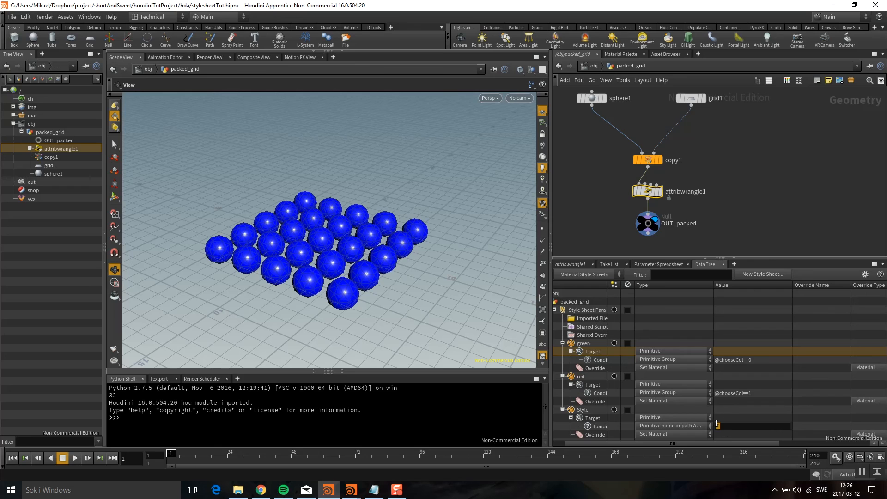
pyautogui.write('@choose')
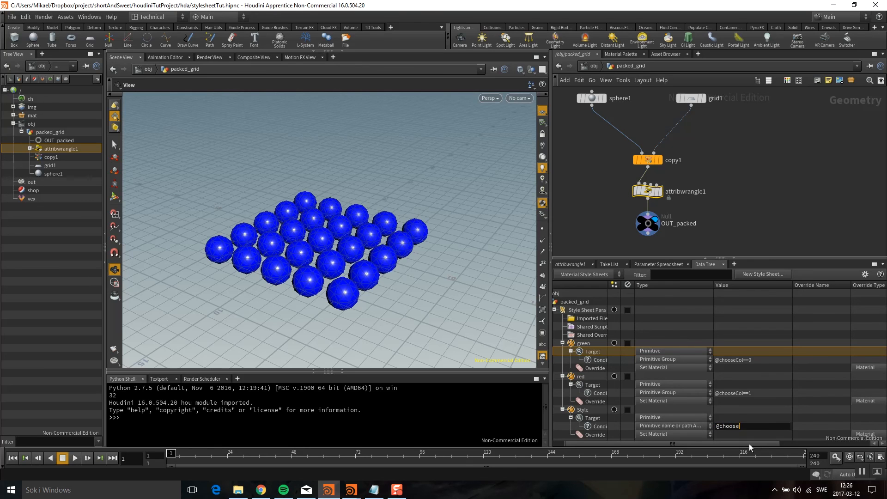